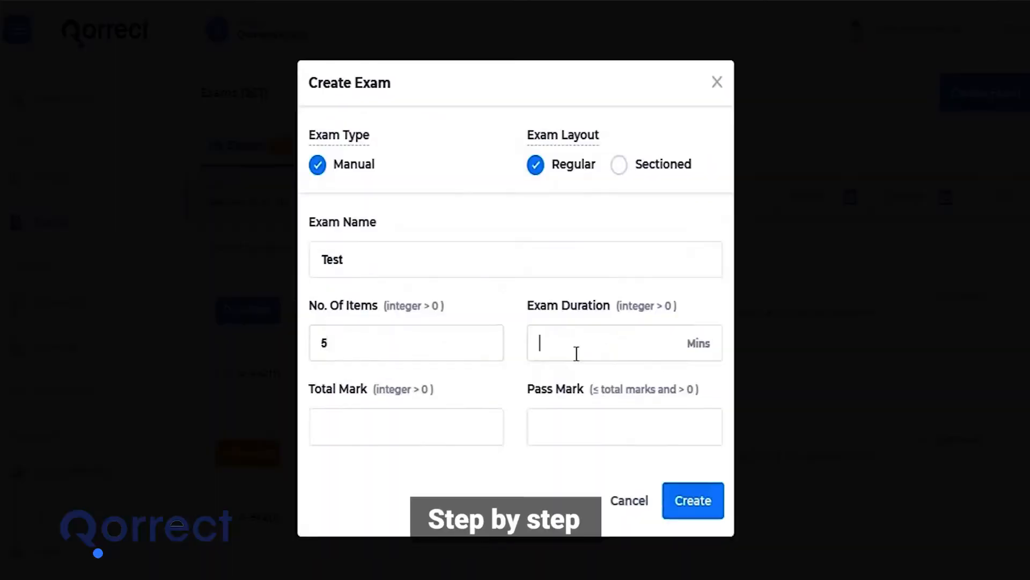
- Create the Test exam and show it in the student's finished exams as a missed start
{"action": "left_click", "coordinate": [692, 500]}
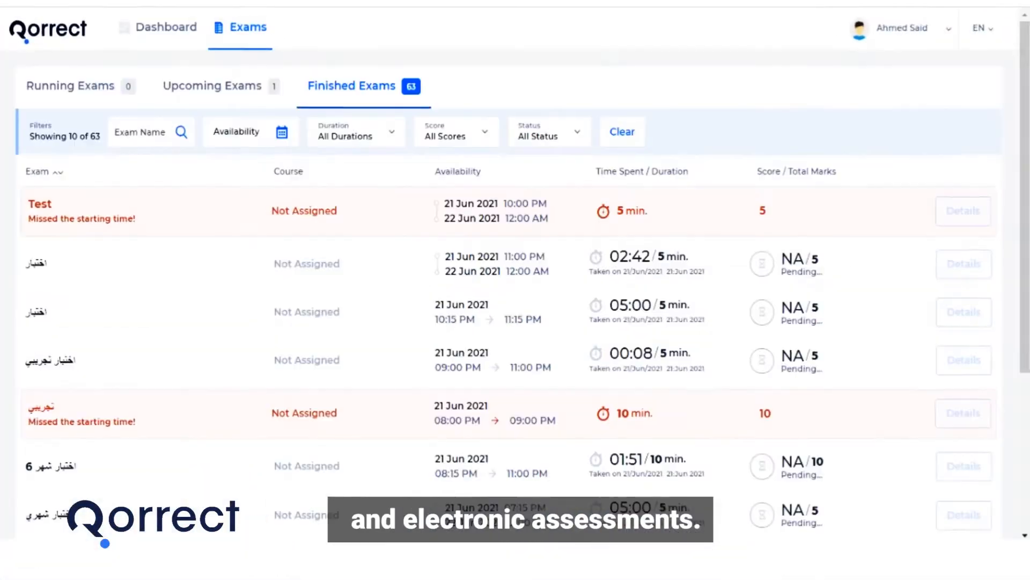
- Show the item bank listing 484 questions, including the approved 'mcq test' multiple-choice item
{"action": "left_click", "coordinate": [963, 210]}
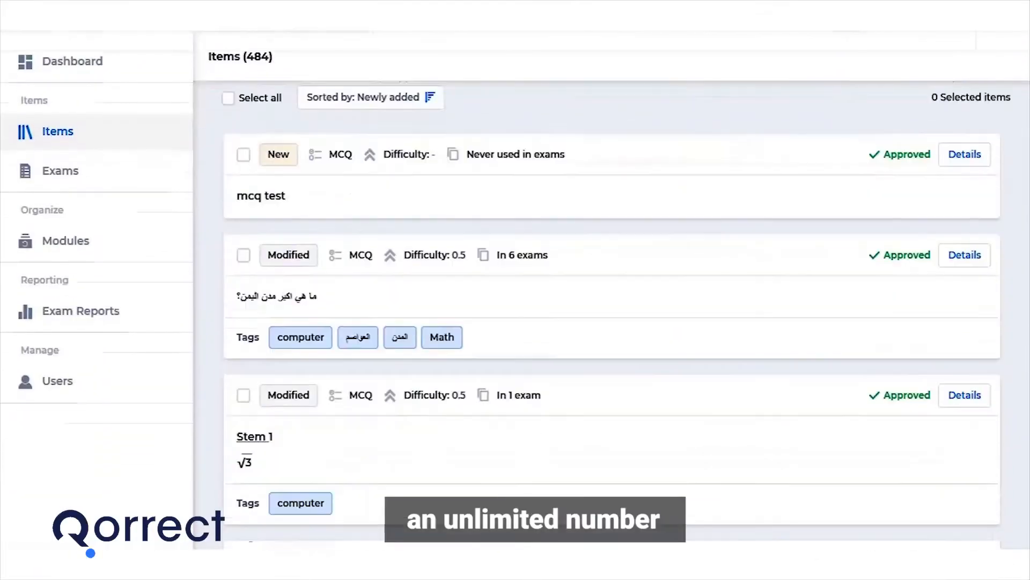
- Go from the exams list to the Modules page listing modules such as Qias and computer science
{"action": "scroll", "scroll_direction": "down", "scroll_amount": 3}
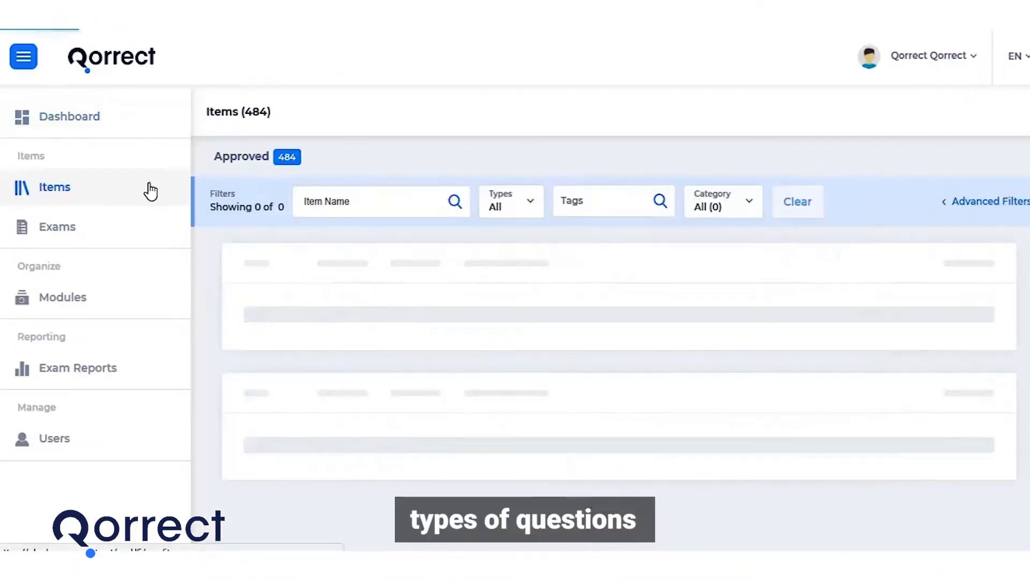
{"action": "left_click", "coordinate": [57, 226]}
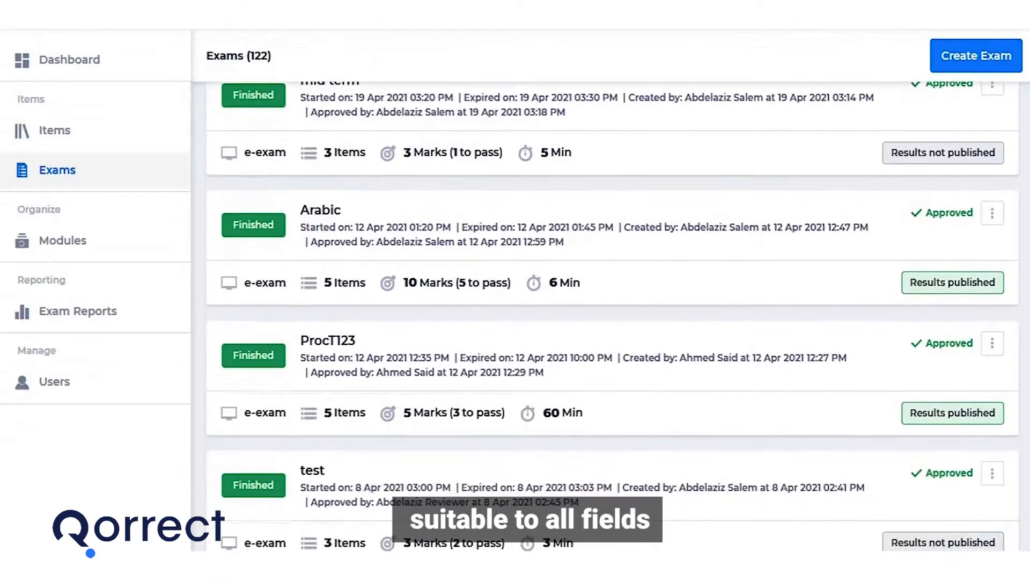
{"action": "left_click", "coordinate": [63, 240]}
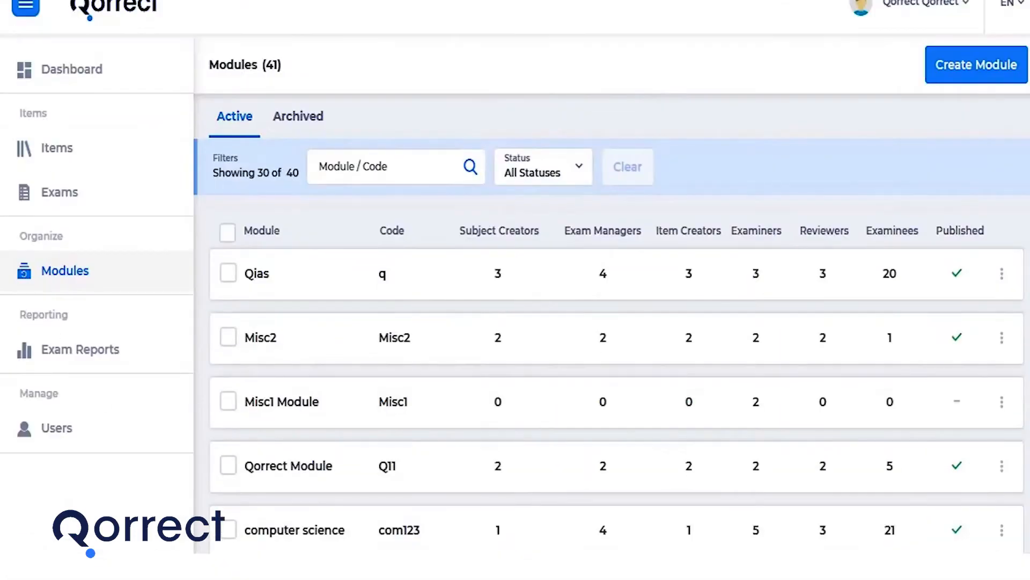
- Review the student's upcoming exams, then reach the Exam Reports overview of student, test and item reports
{"action": "scroll", "scroll_direction": "down", "scroll_amount": 3}
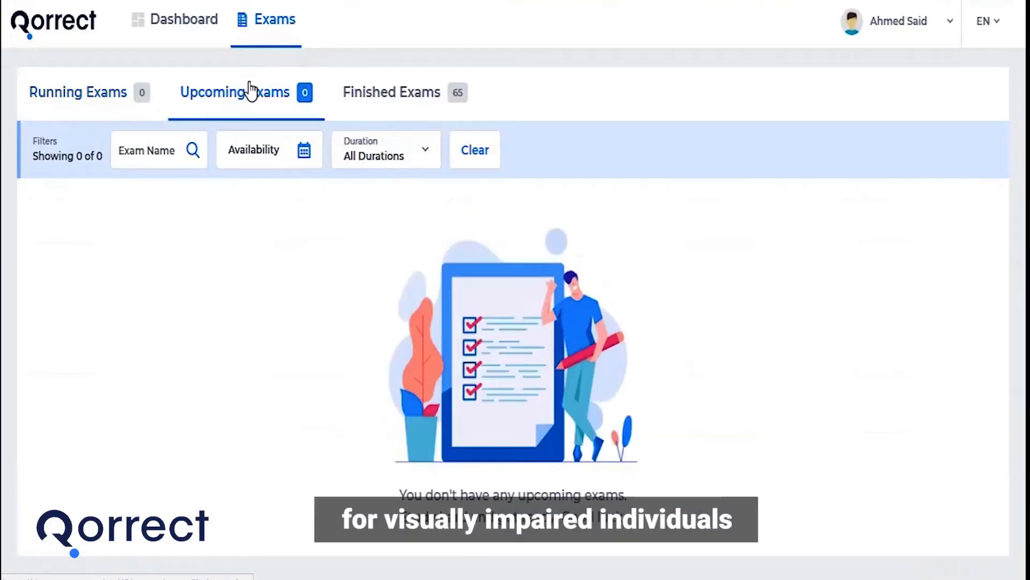
{"action": "left_click", "coordinate": [391, 92]}
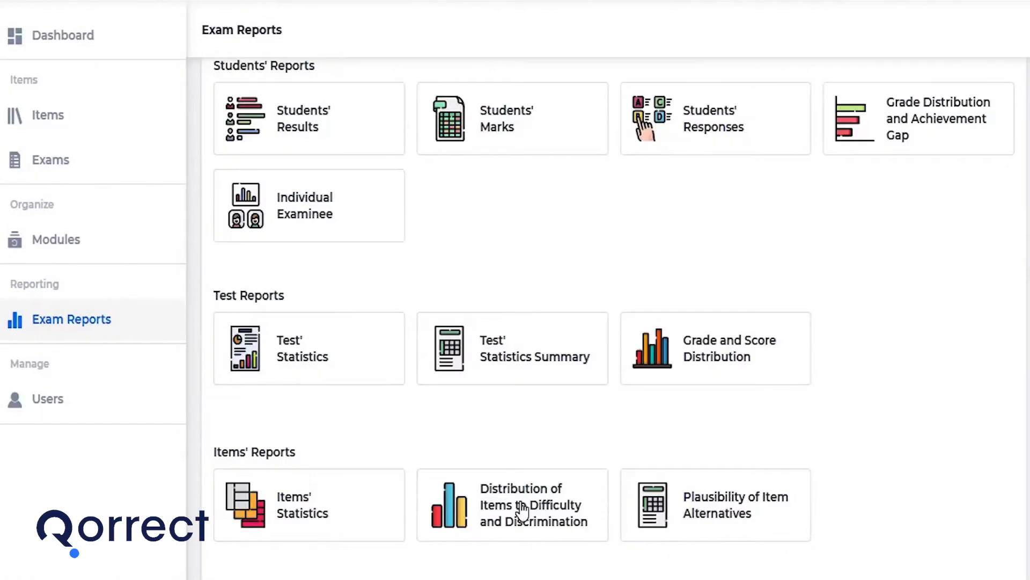
- Review Exam6's test statistics and item difficulty tables, ending on grade distribution and achievement gap
{"action": "left_click", "coordinate": [64, 35]}
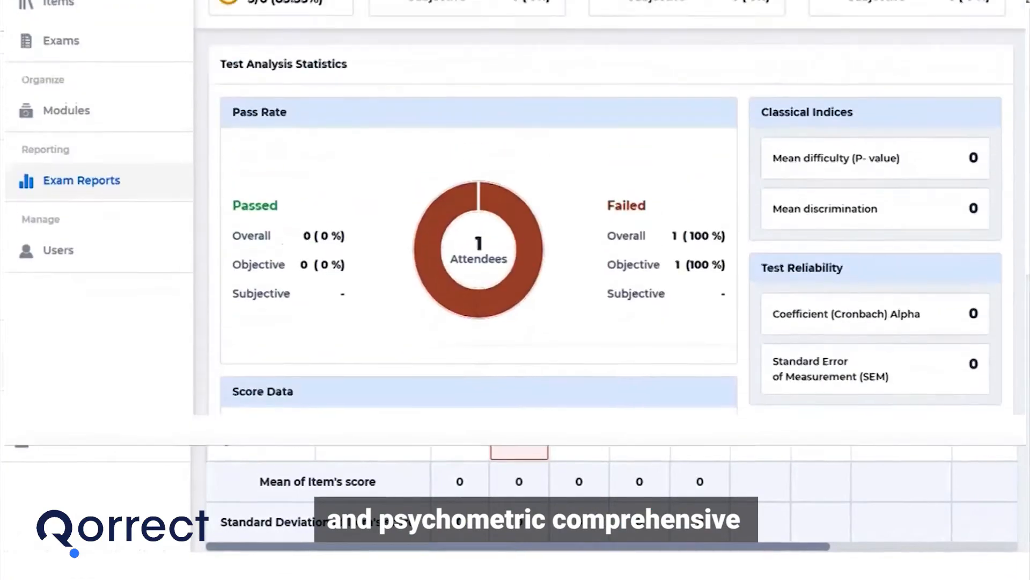
{"action": "scroll", "scroll_direction": "down", "scroll_amount": 3}
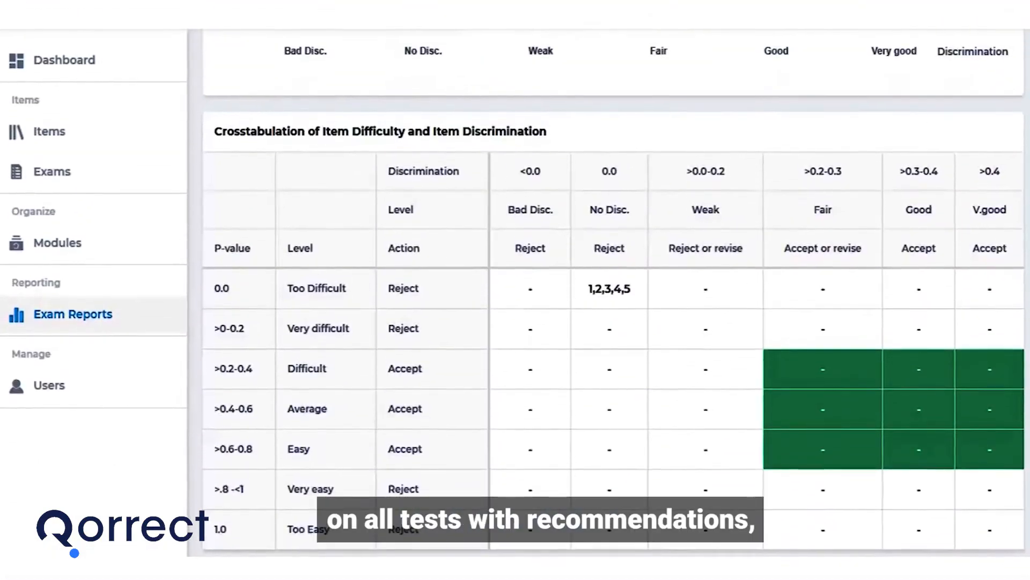
{"action": "scroll", "scroll_direction": "up", "scroll_amount": 3}
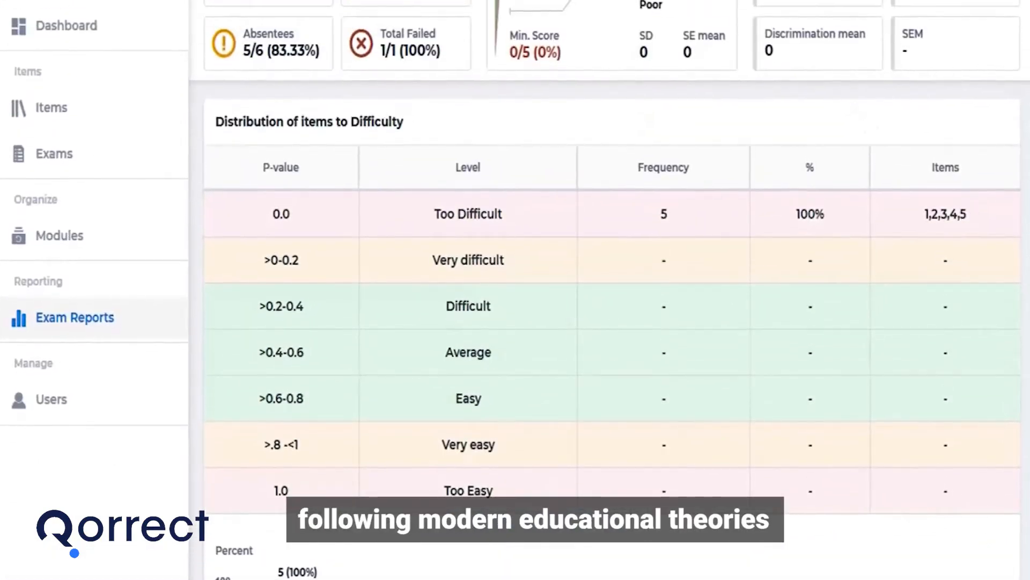
{"action": "scroll", "scroll_direction": "up", "scroll_amount": 3}
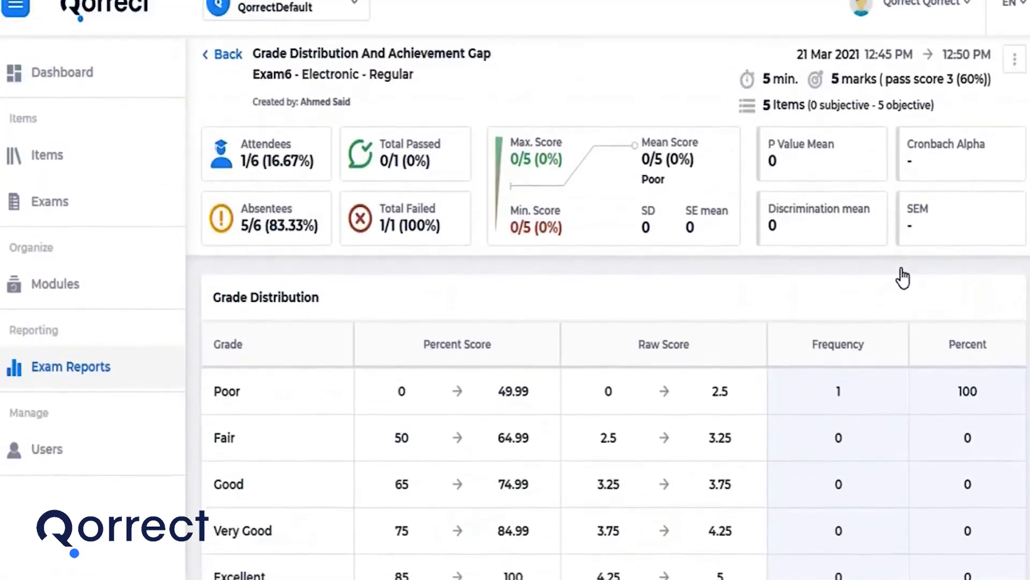